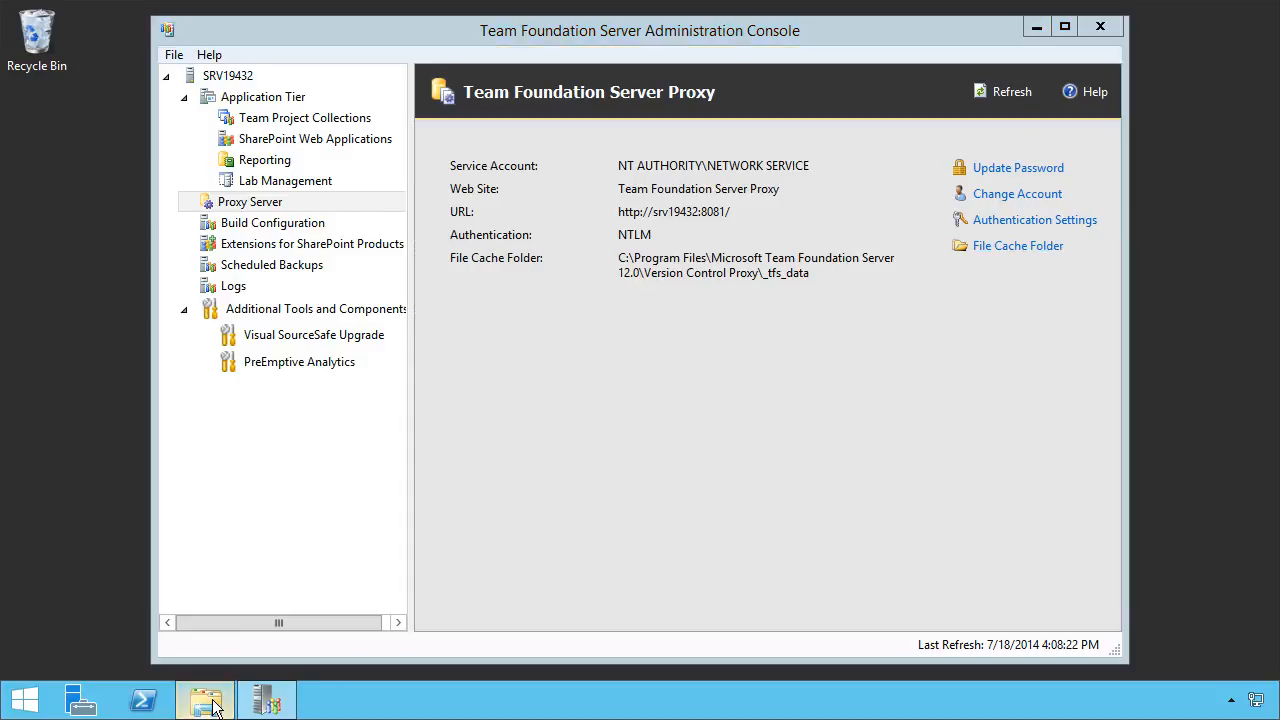
- Browse File Explorer to C:\Program Files\Microsoft Team Foundation Server 12.0\Version Control Proxy
click(204, 700)
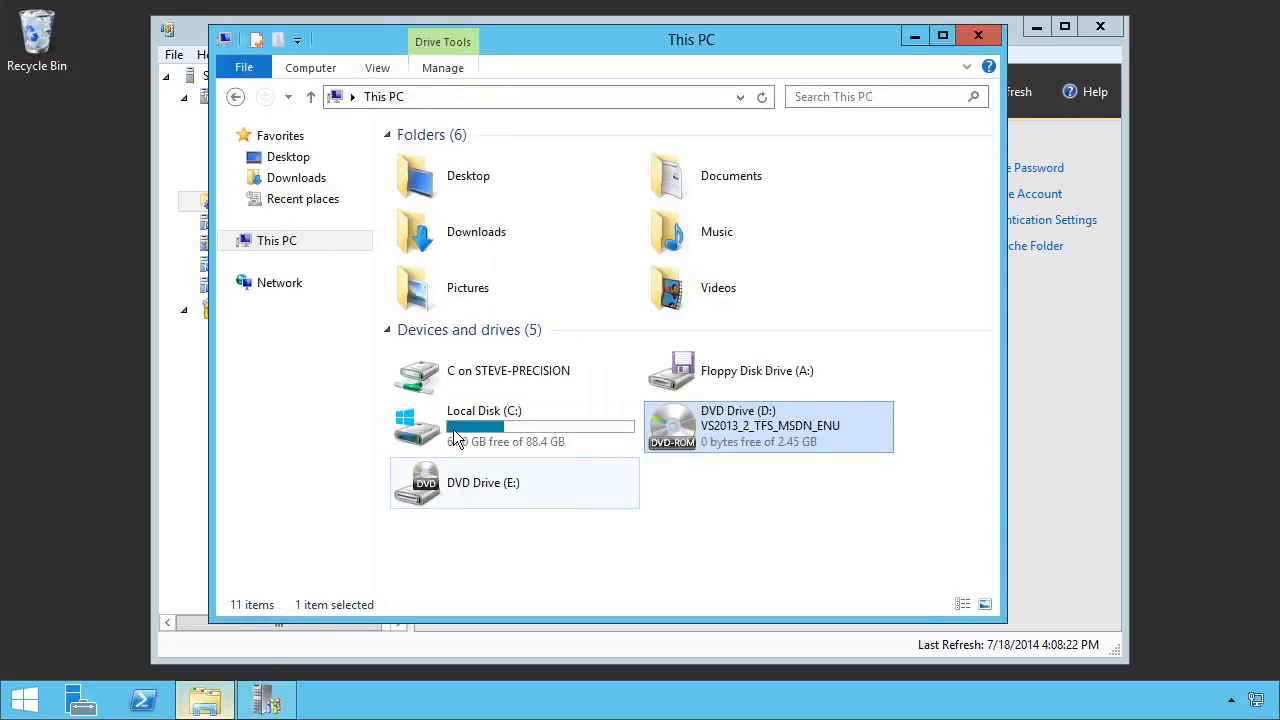
double_click(484, 424)
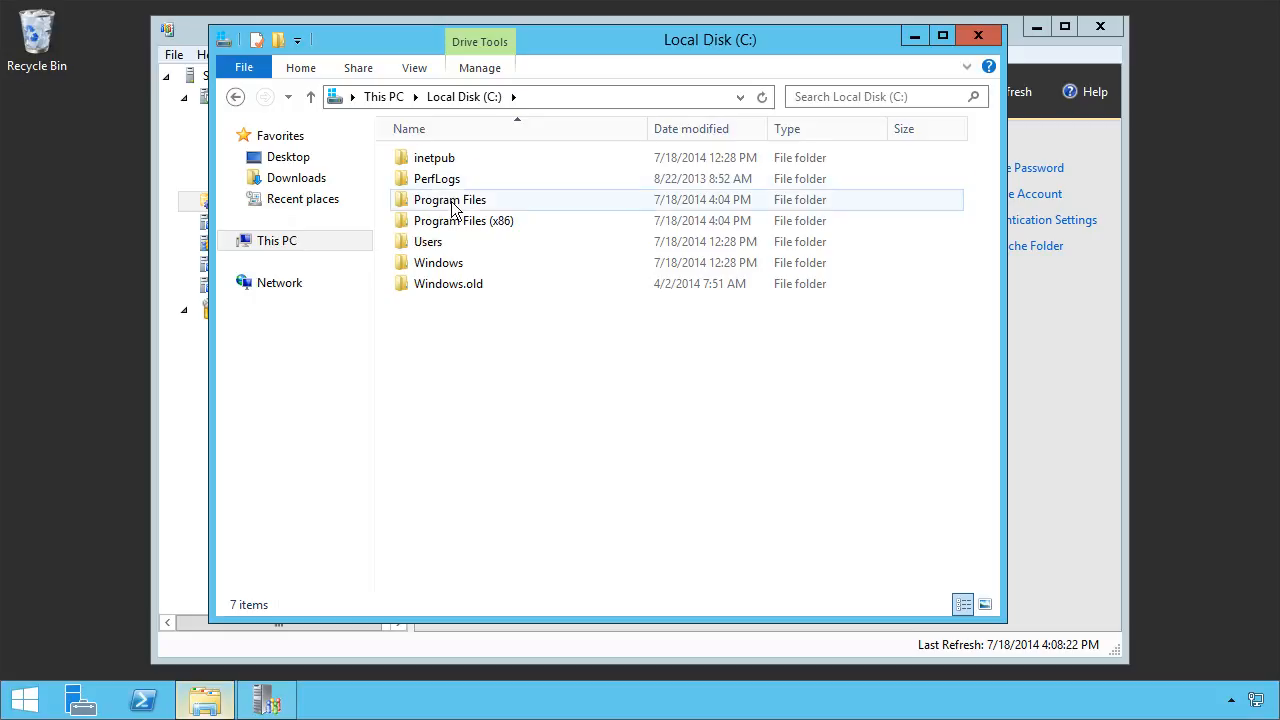
double_click(448, 200)
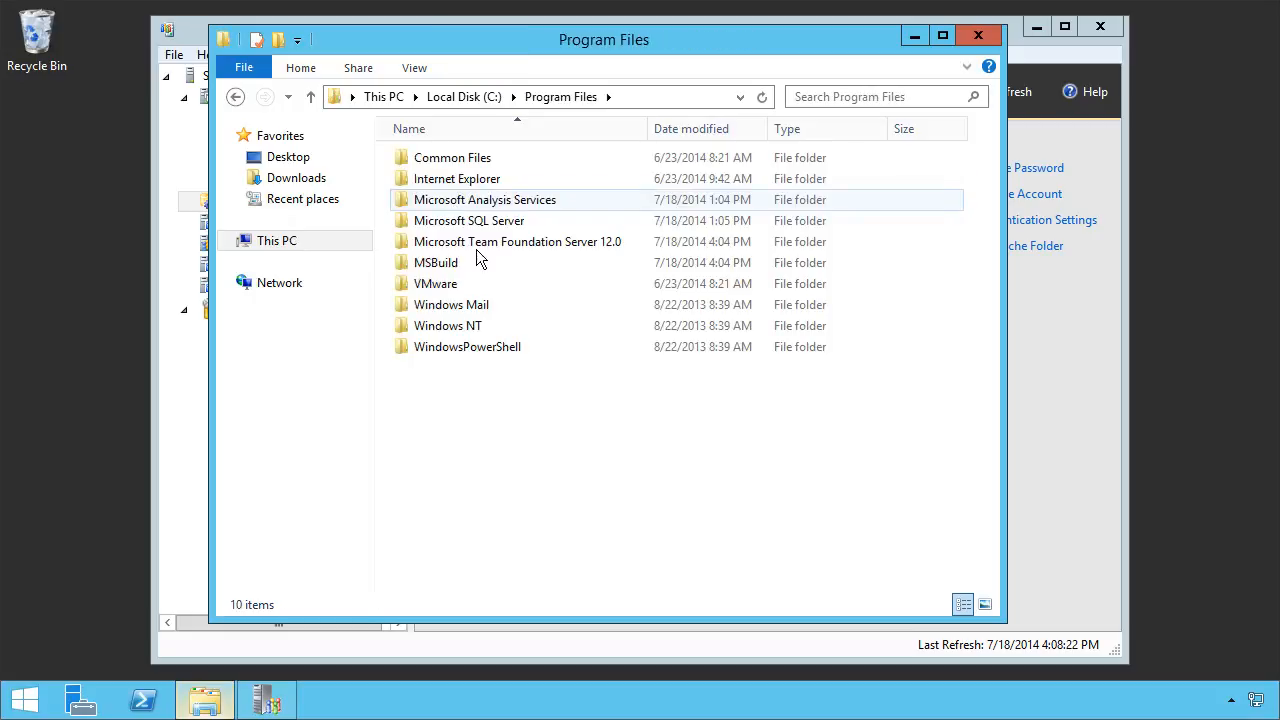
double_click(516, 240)
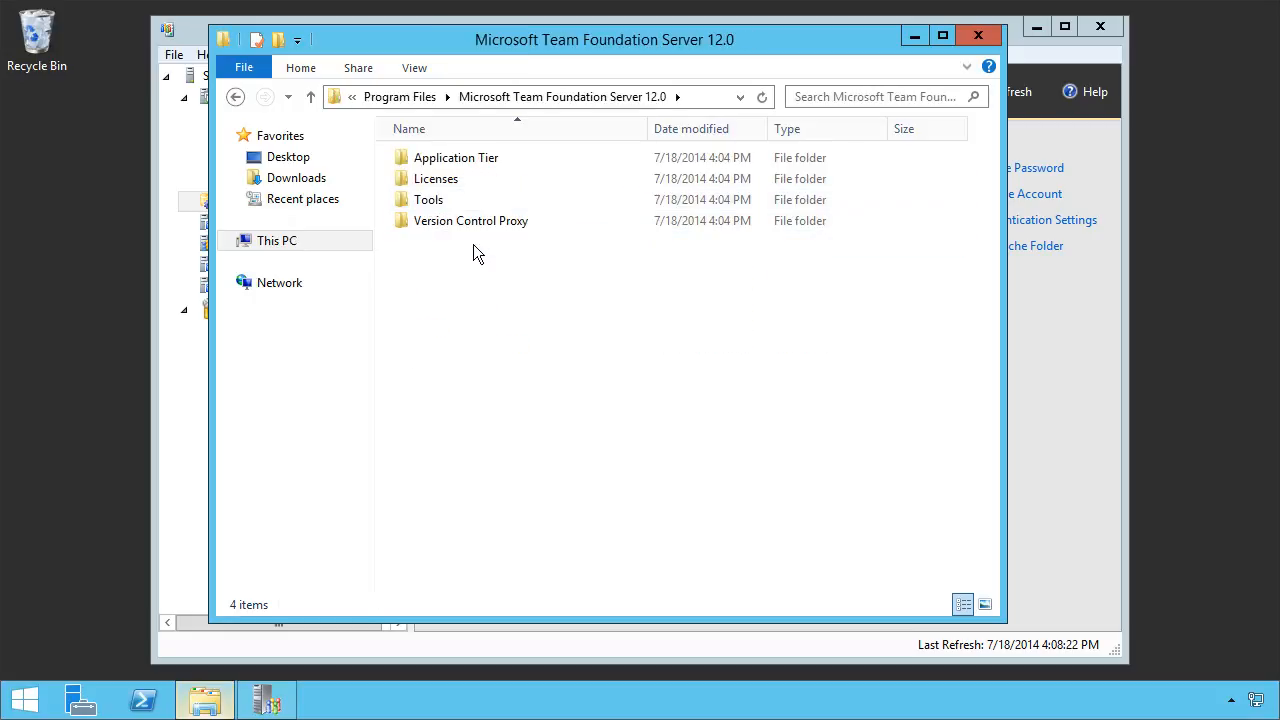
double_click(470, 220)
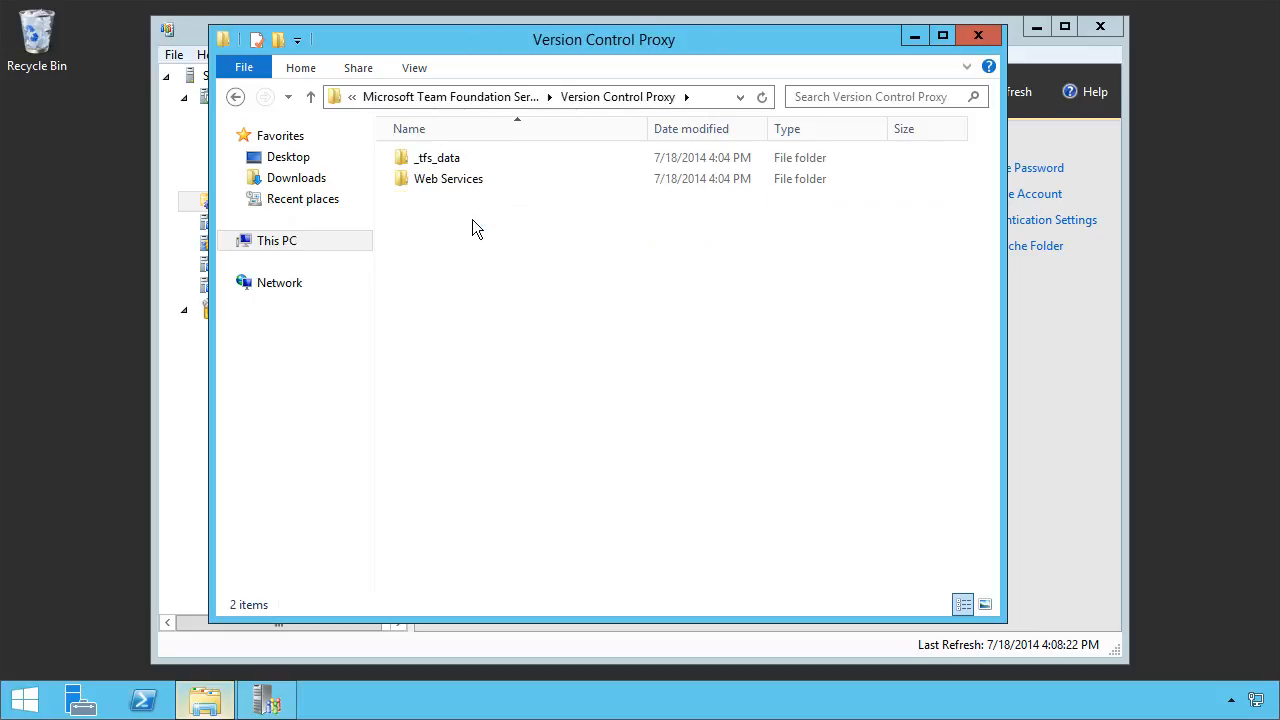
- Continue into Web Services\VersionControlProxy where the proxy config file lives
click(448, 178)
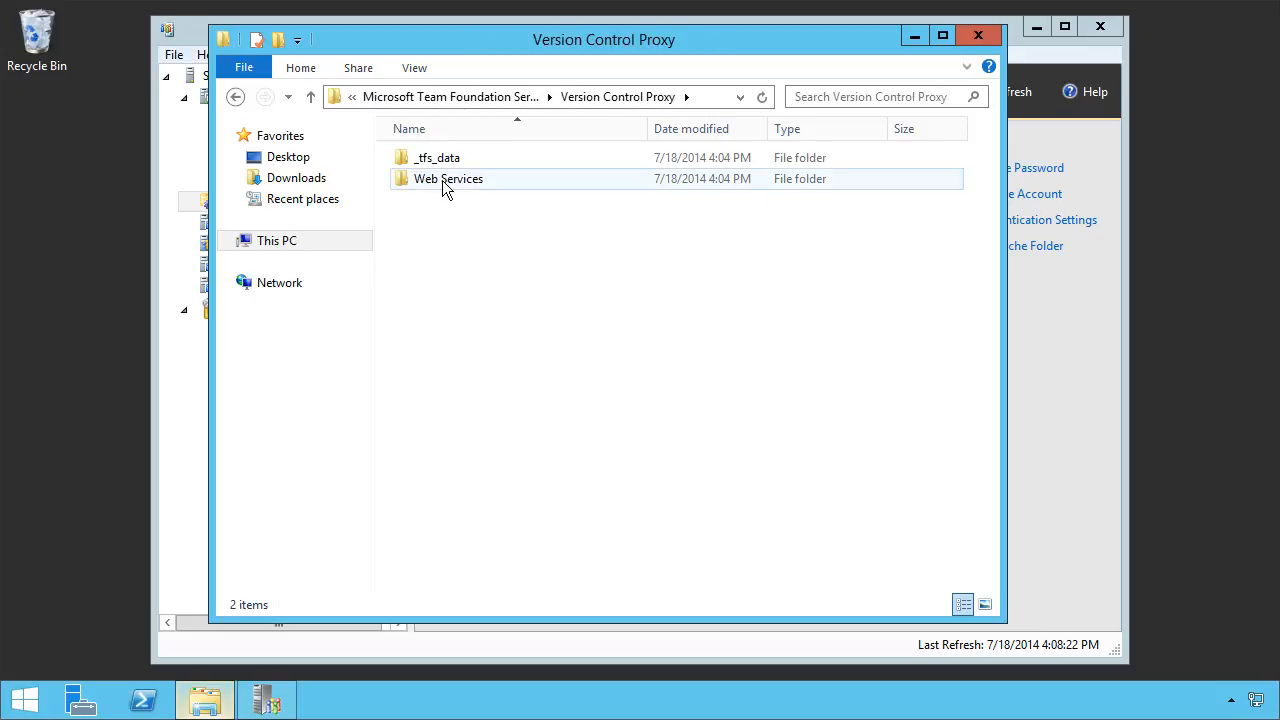
click(436, 156)
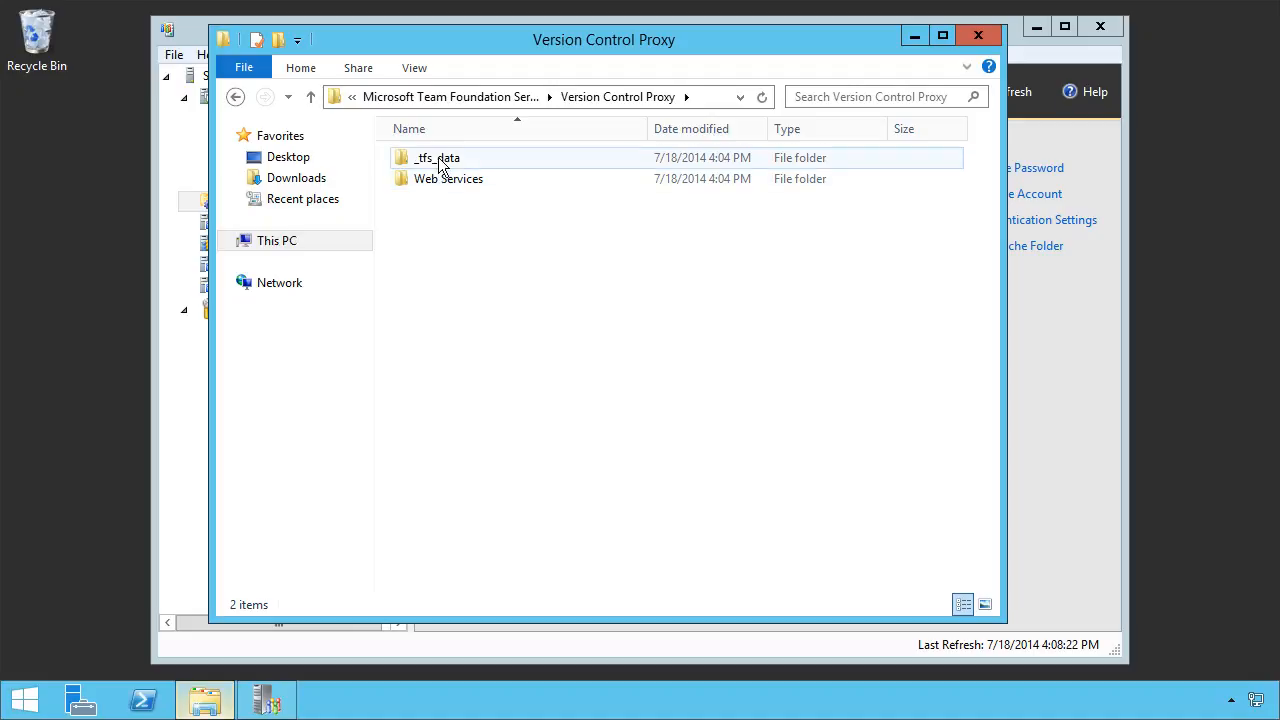
click(448, 178)
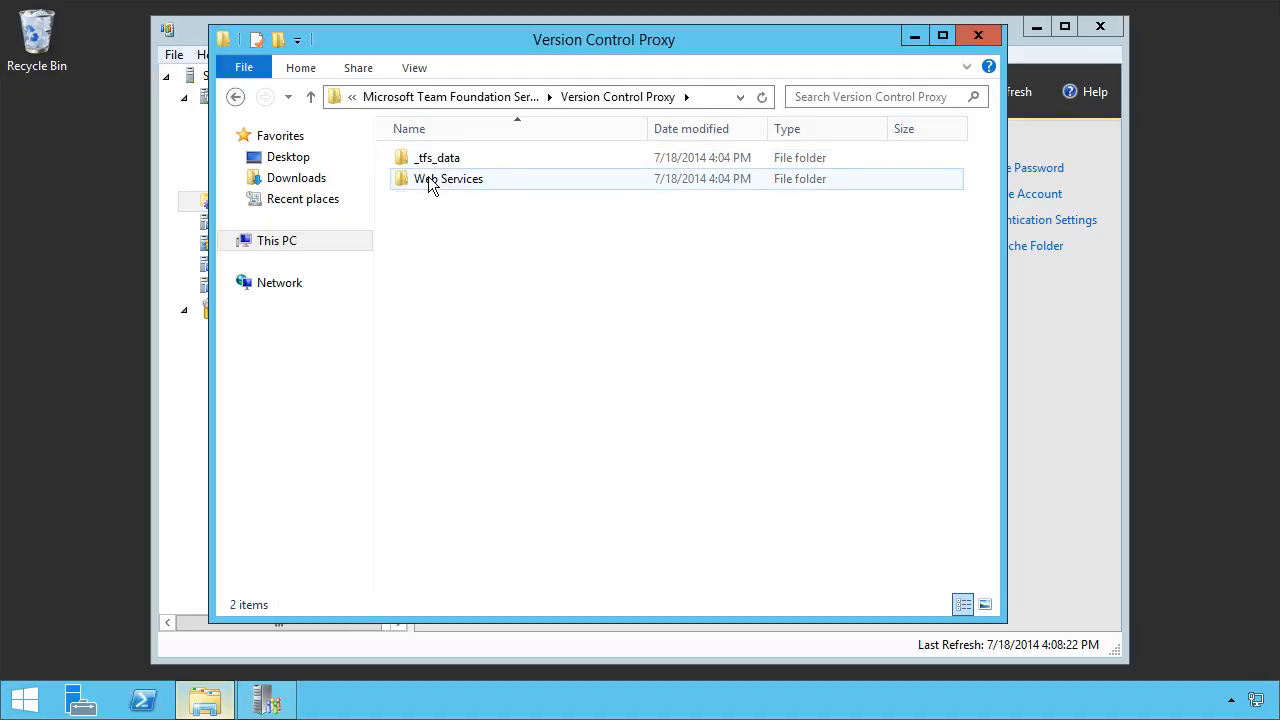
double_click(448, 178)
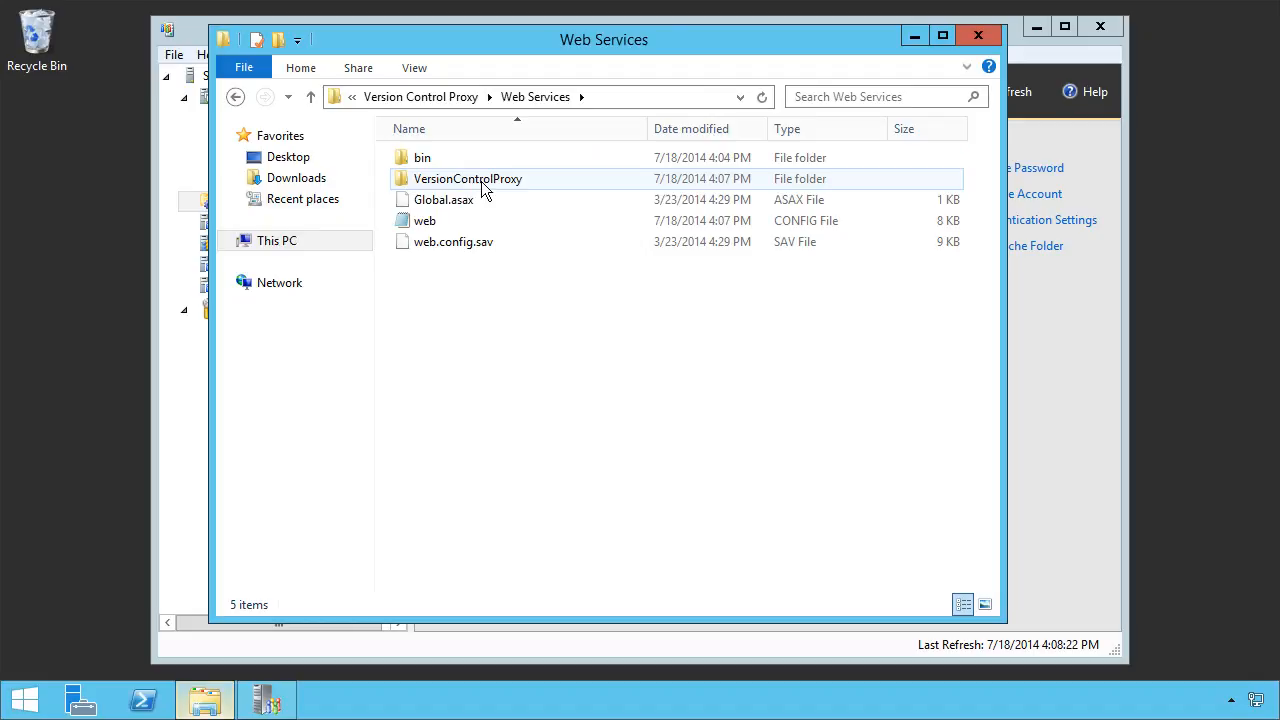
double_click(468, 178)
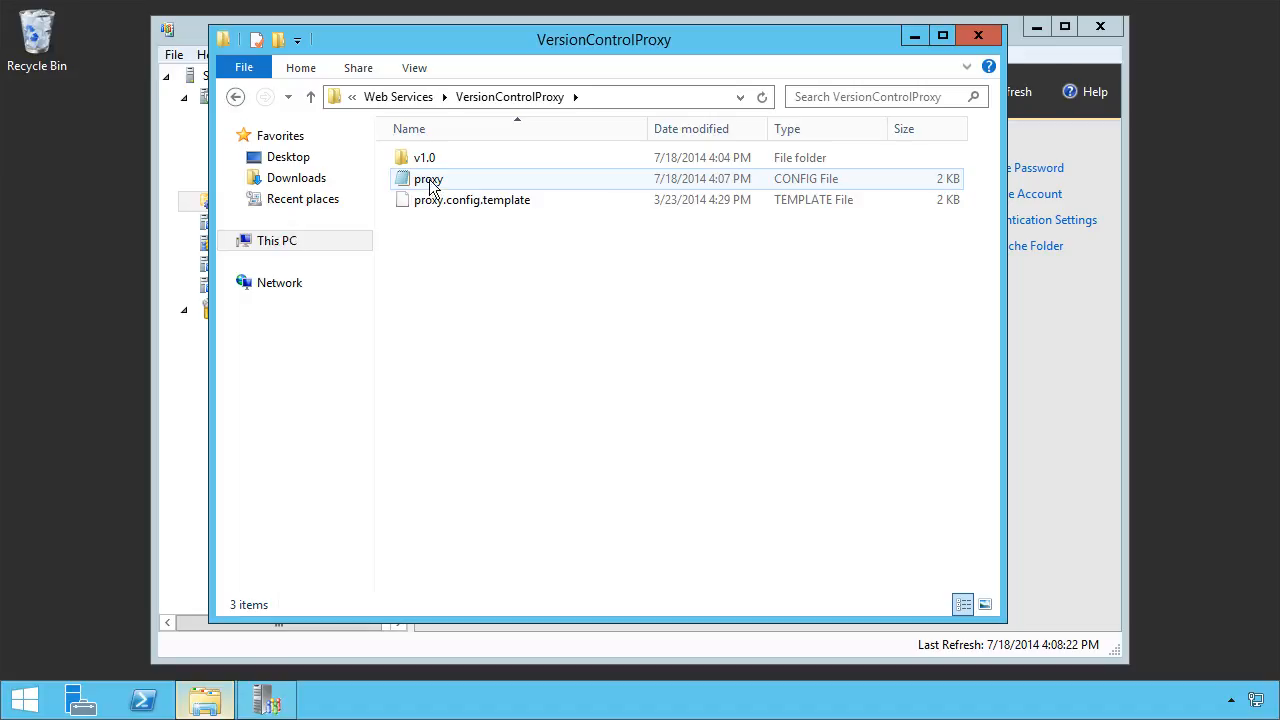
- Open the proxy config file with Edit so it loads in Notepad
right_click(428, 178)
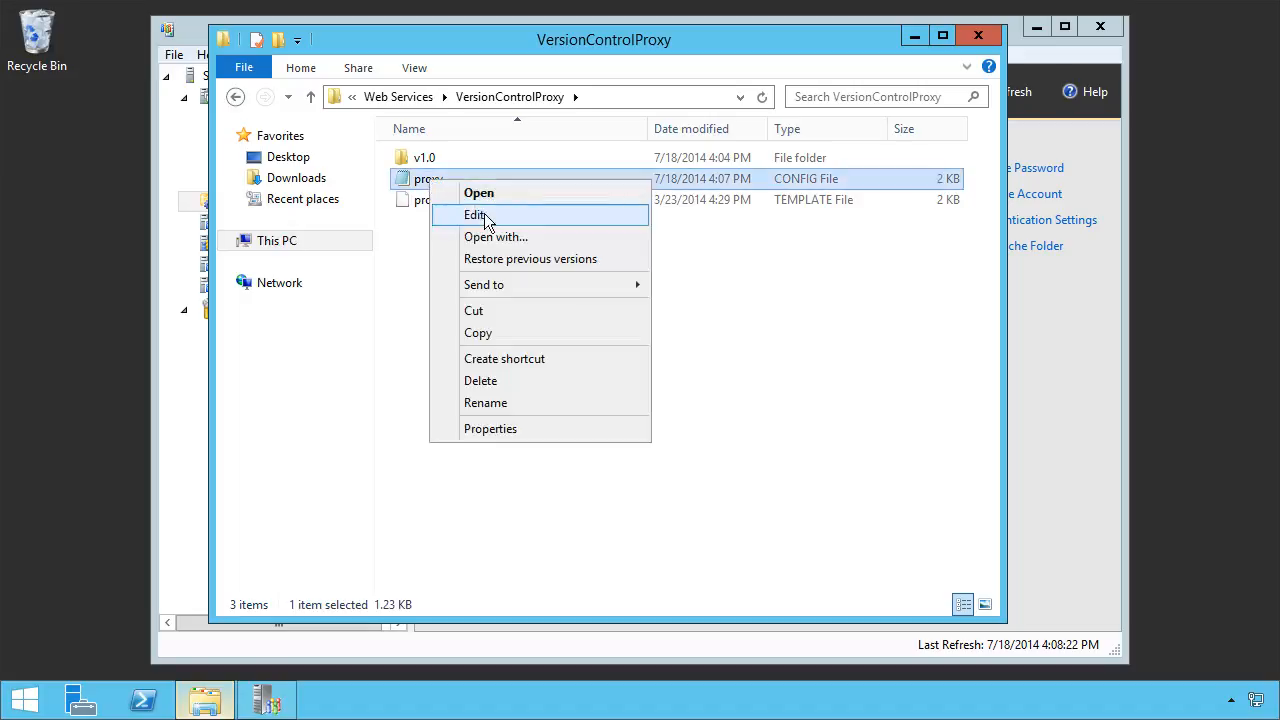
click(476, 214)
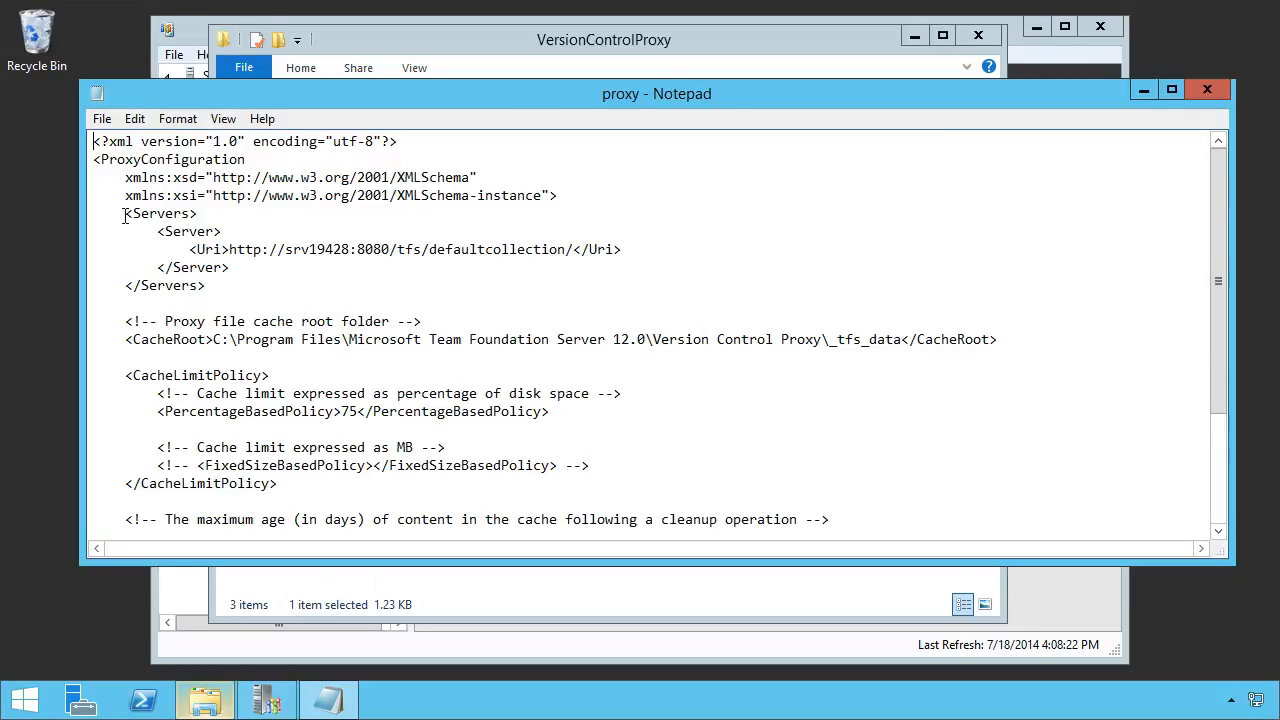
double_click(140, 212)
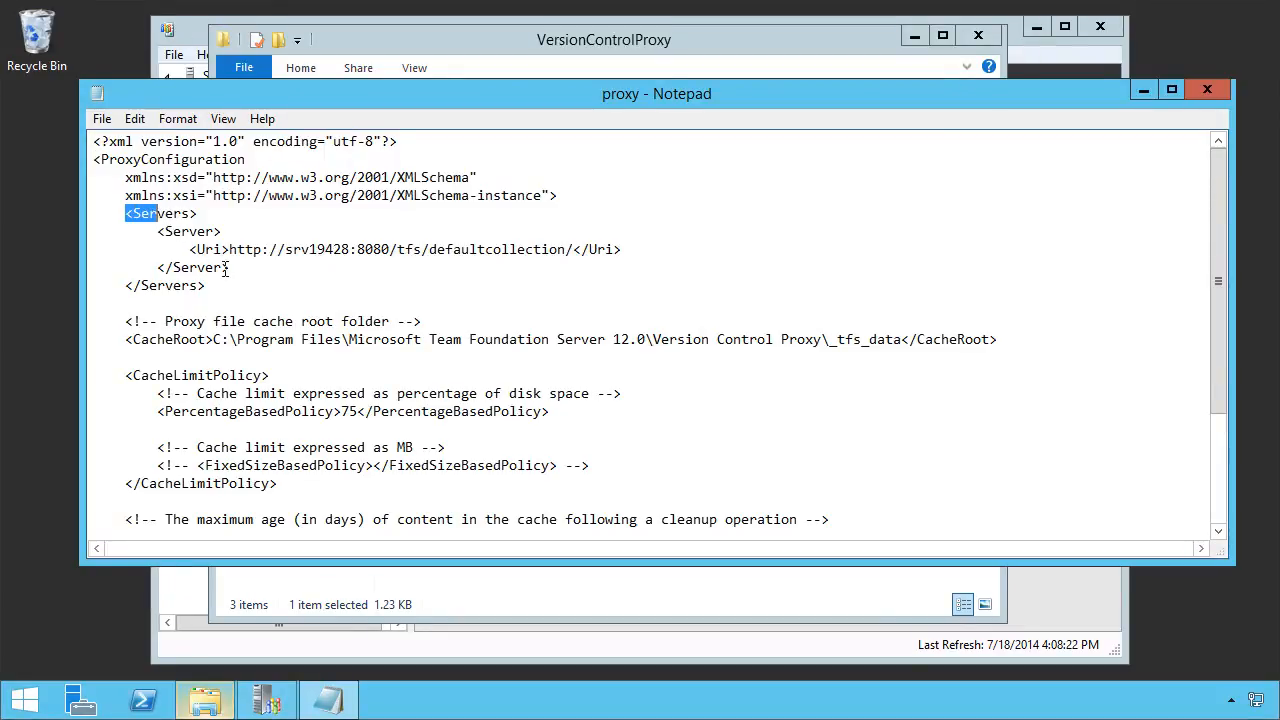
drag(124, 212, 204, 284)
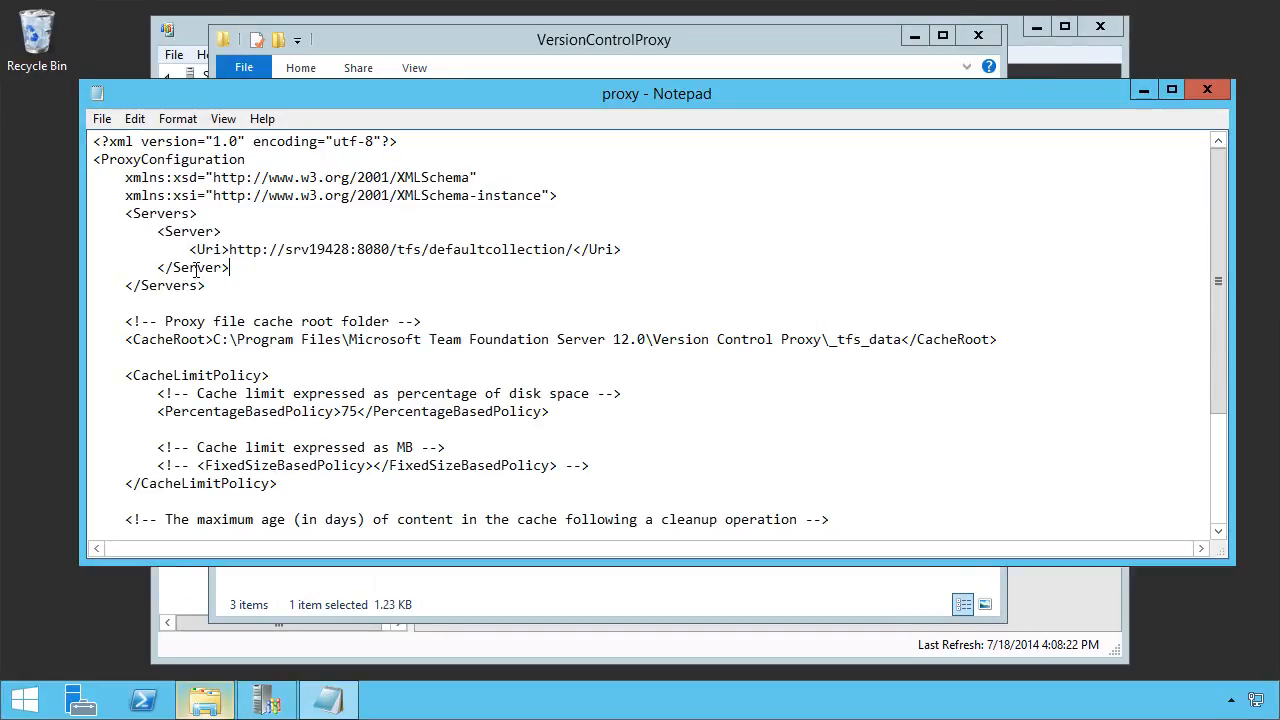
drag(158, 232, 230, 268)
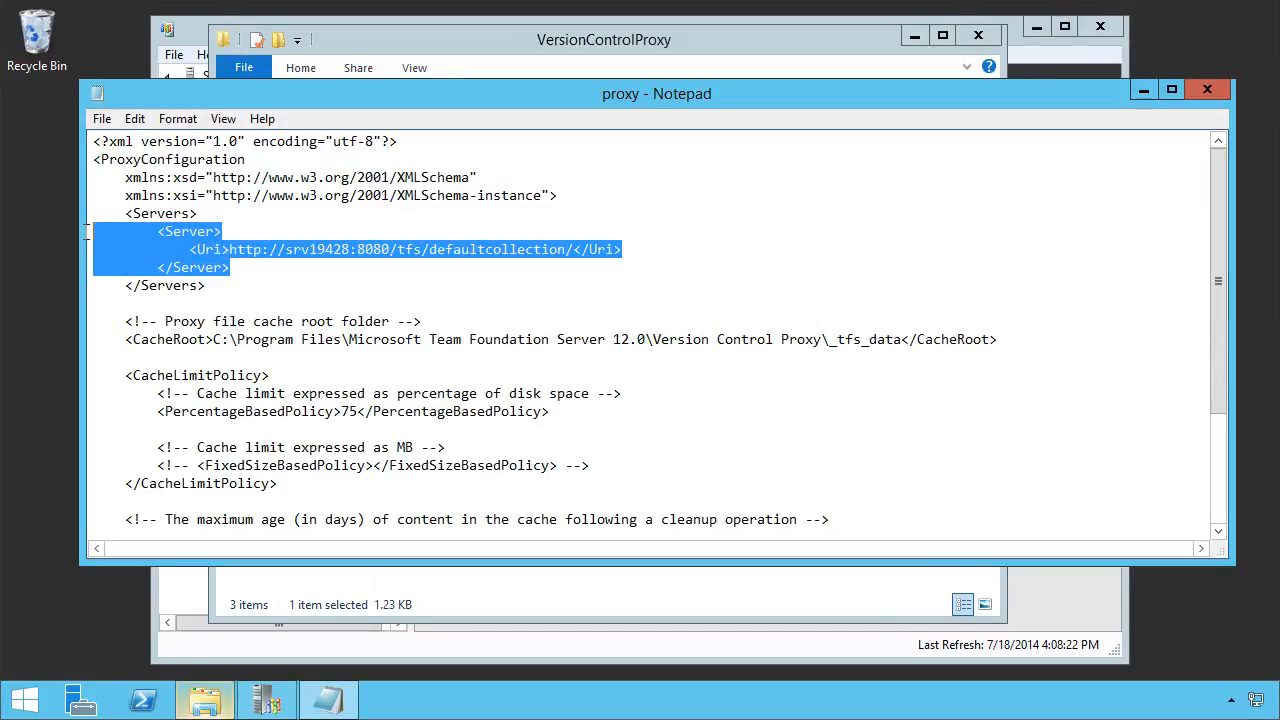
click(232, 268)
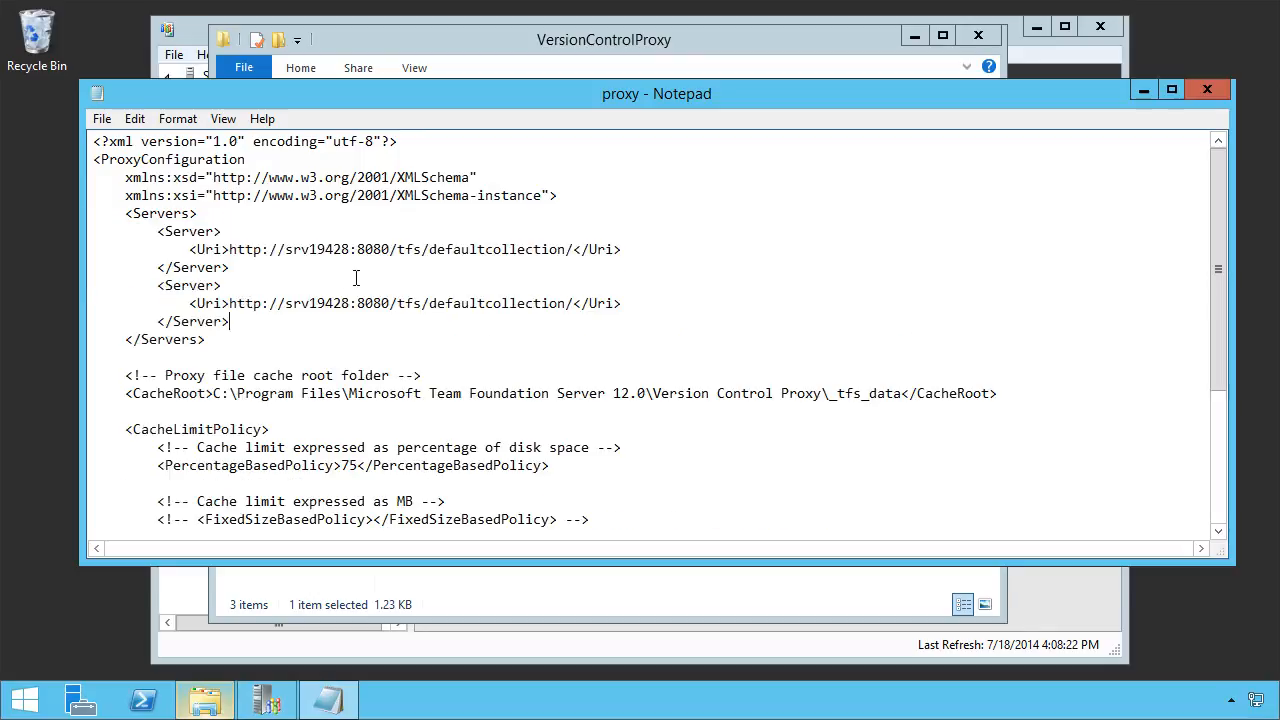
double_click(304, 304)
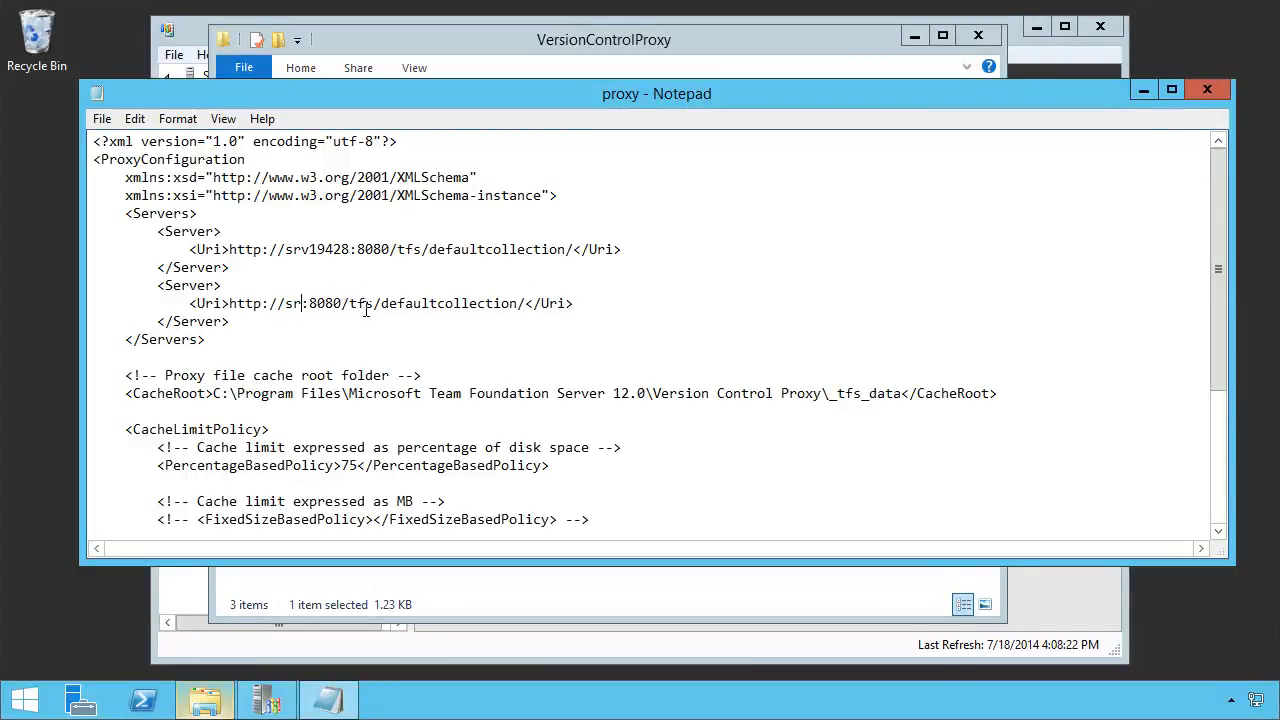
text(secondaryTfsServe)
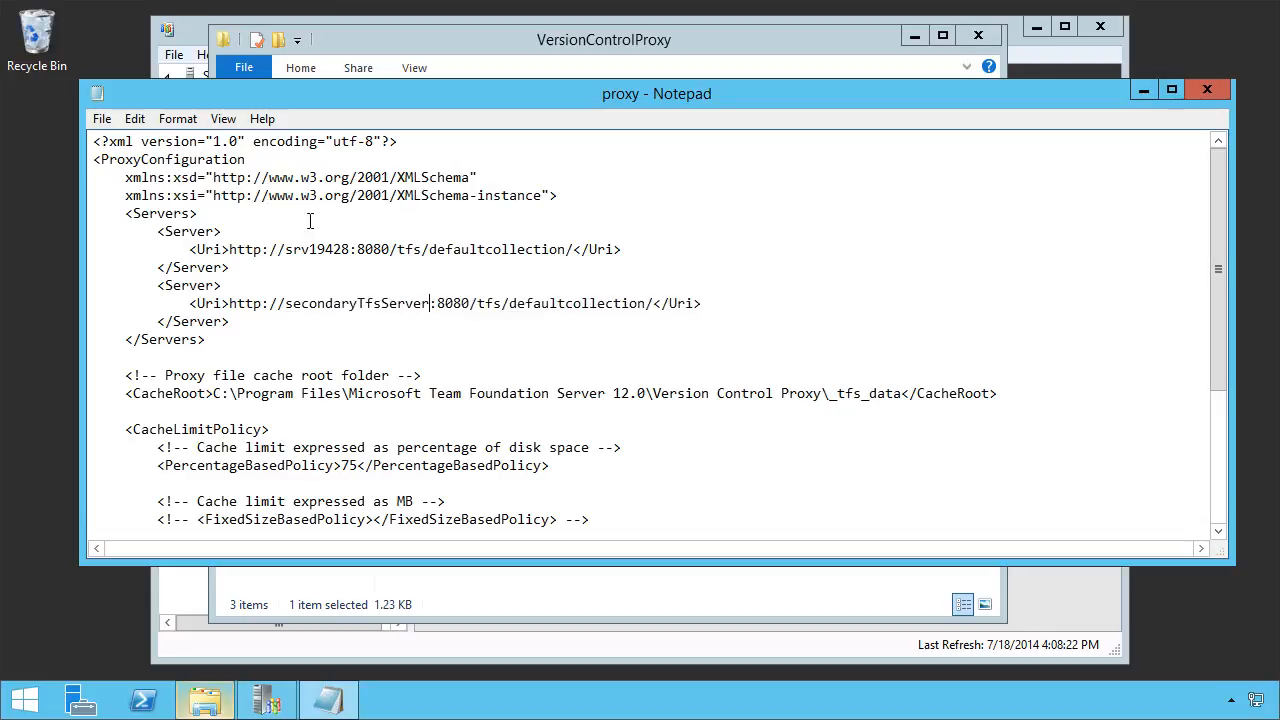
double_click(564, 304)
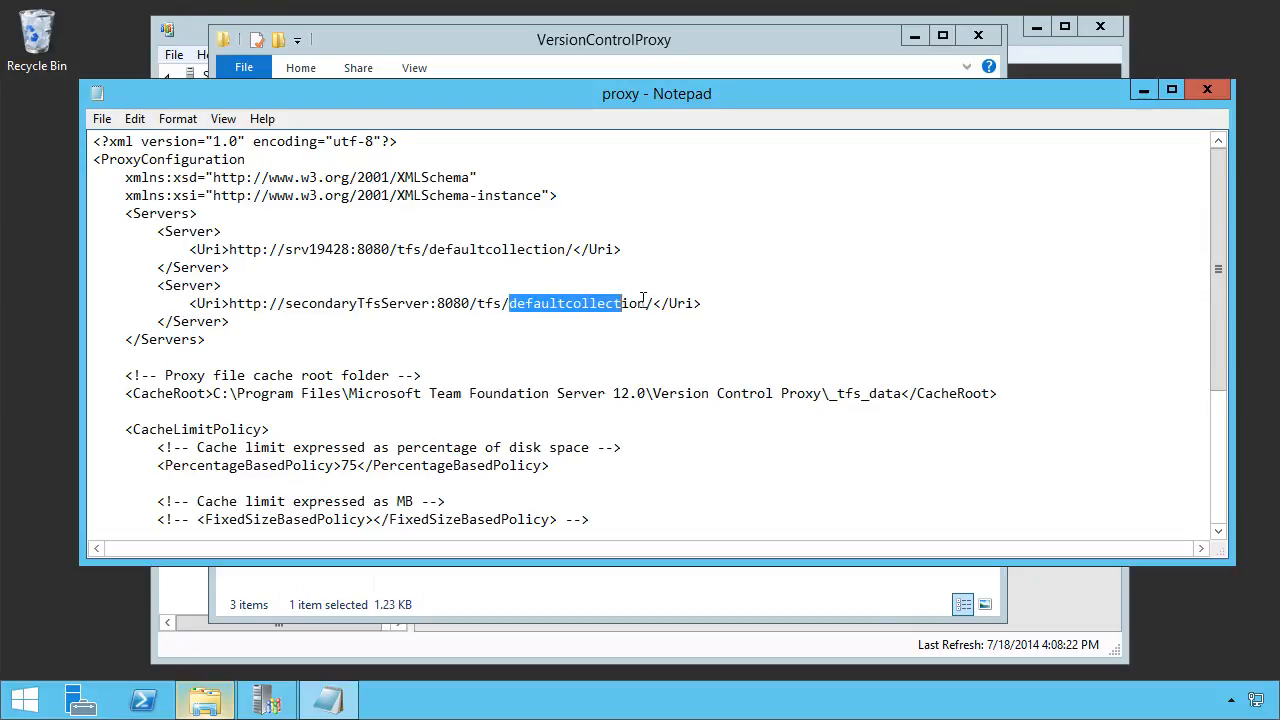
text(NWC)
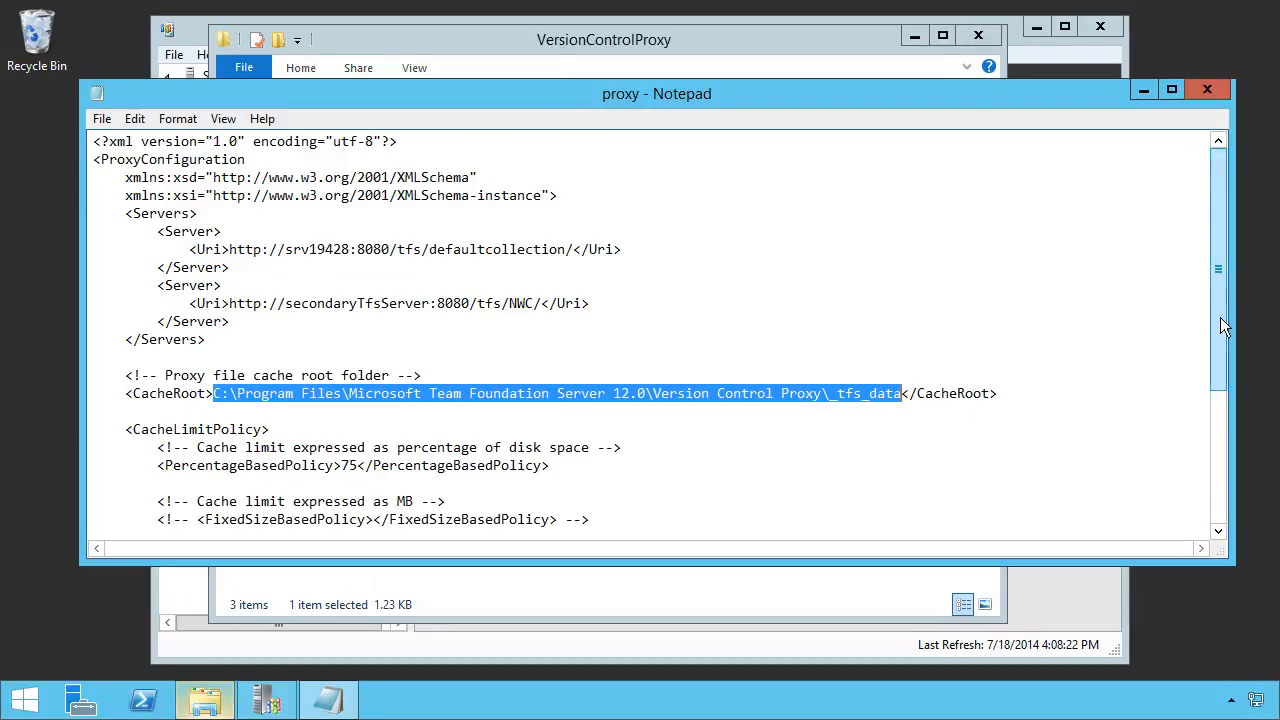
scroll(down, 3)
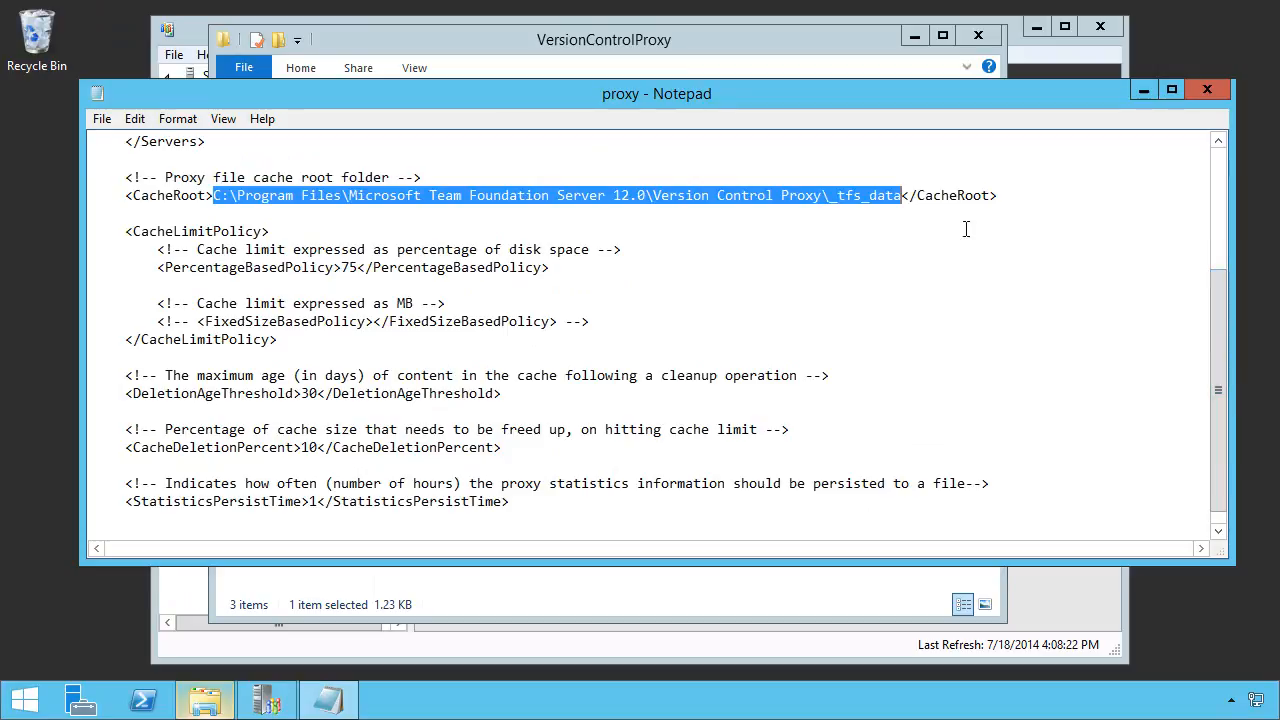
mouse_move(516, 256)
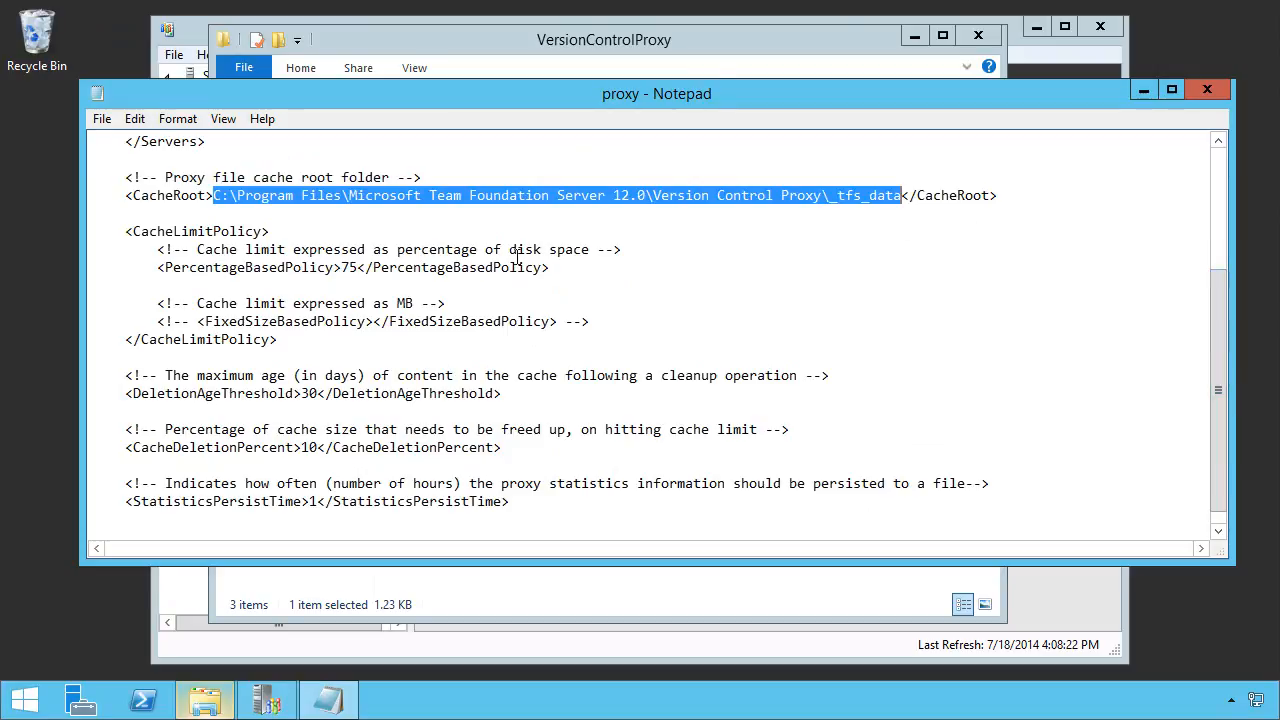
mouse_move(444, 240)
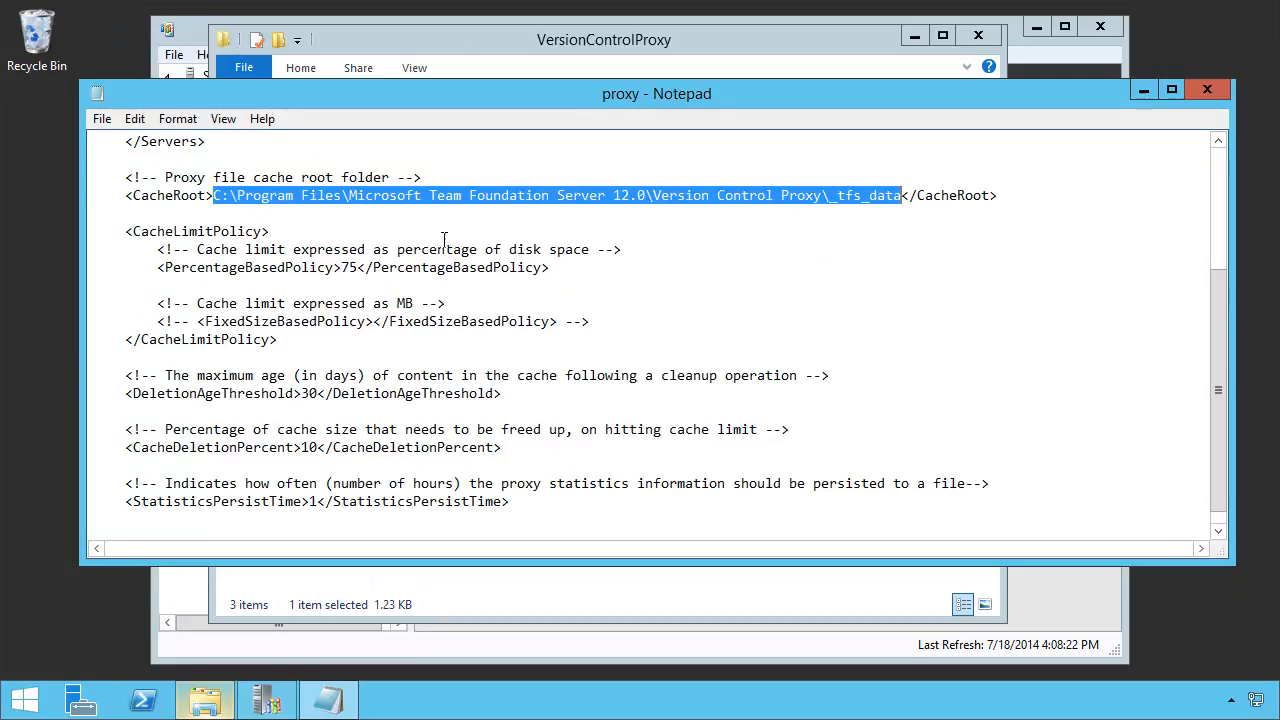
double_click(350, 268)
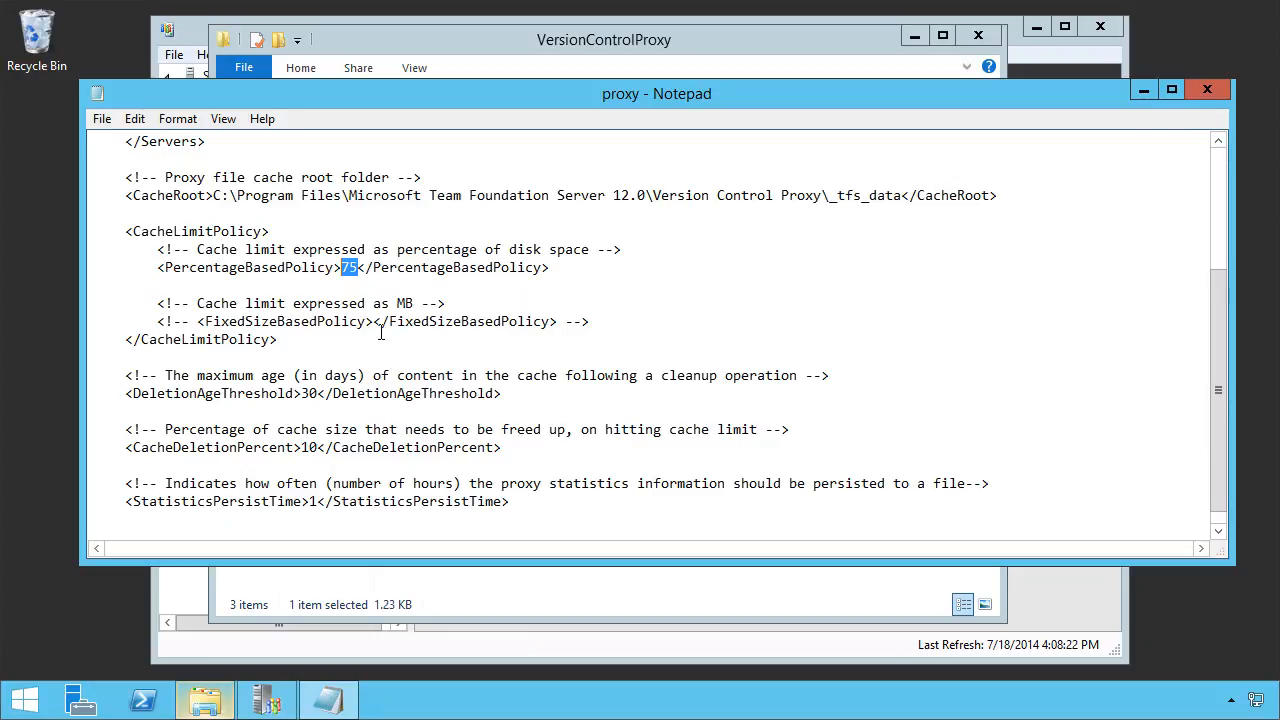
click(376, 320)
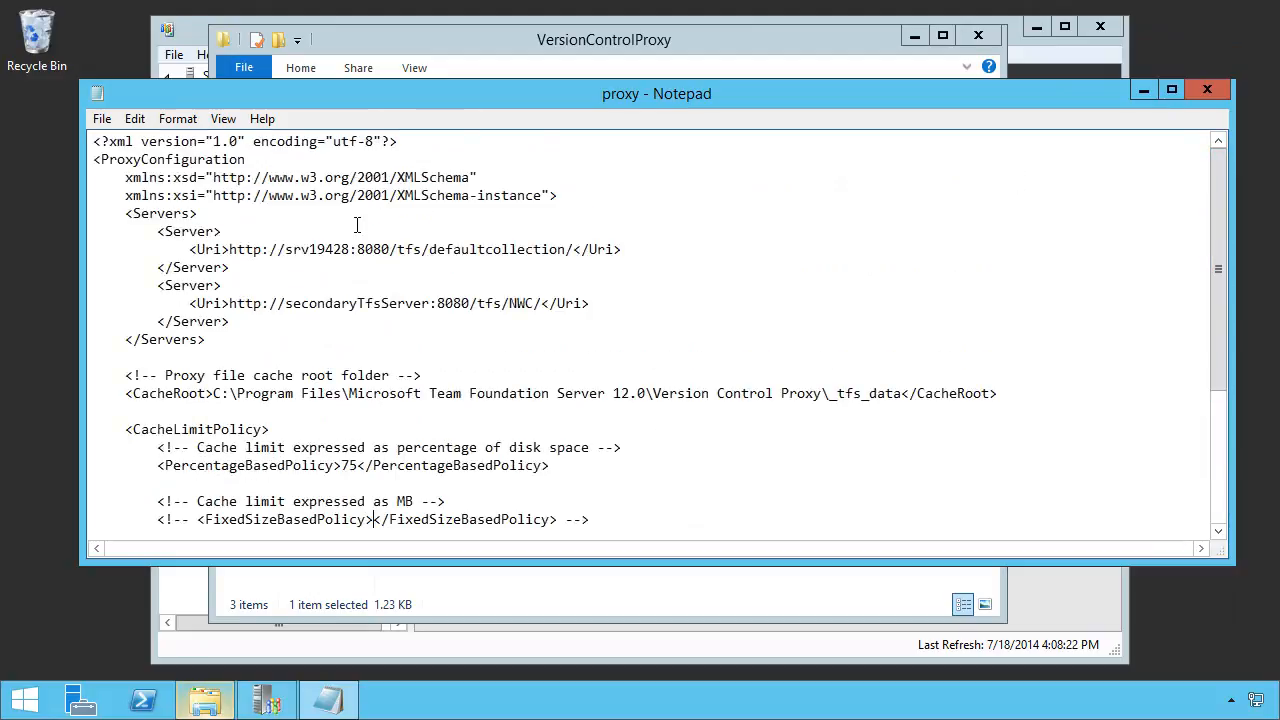
mouse_move(248, 150)
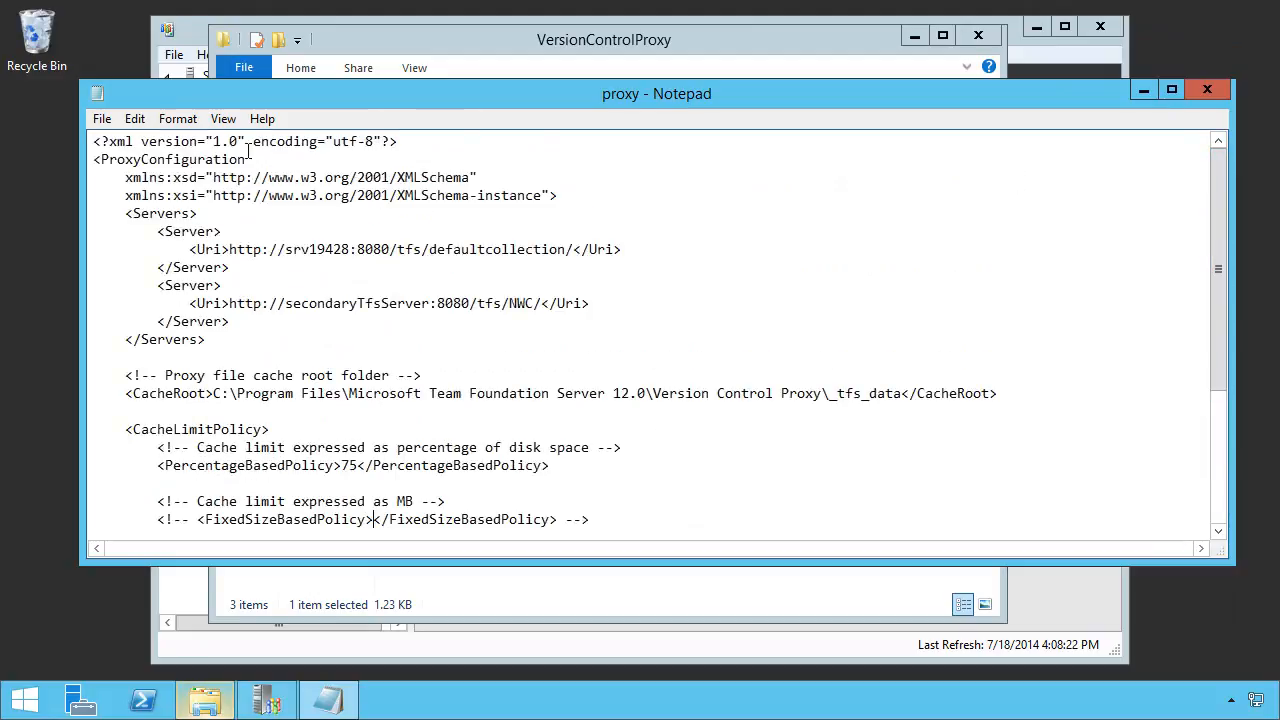
- Save proxy.config with both Server entries and close Notepad
click(100, 118)
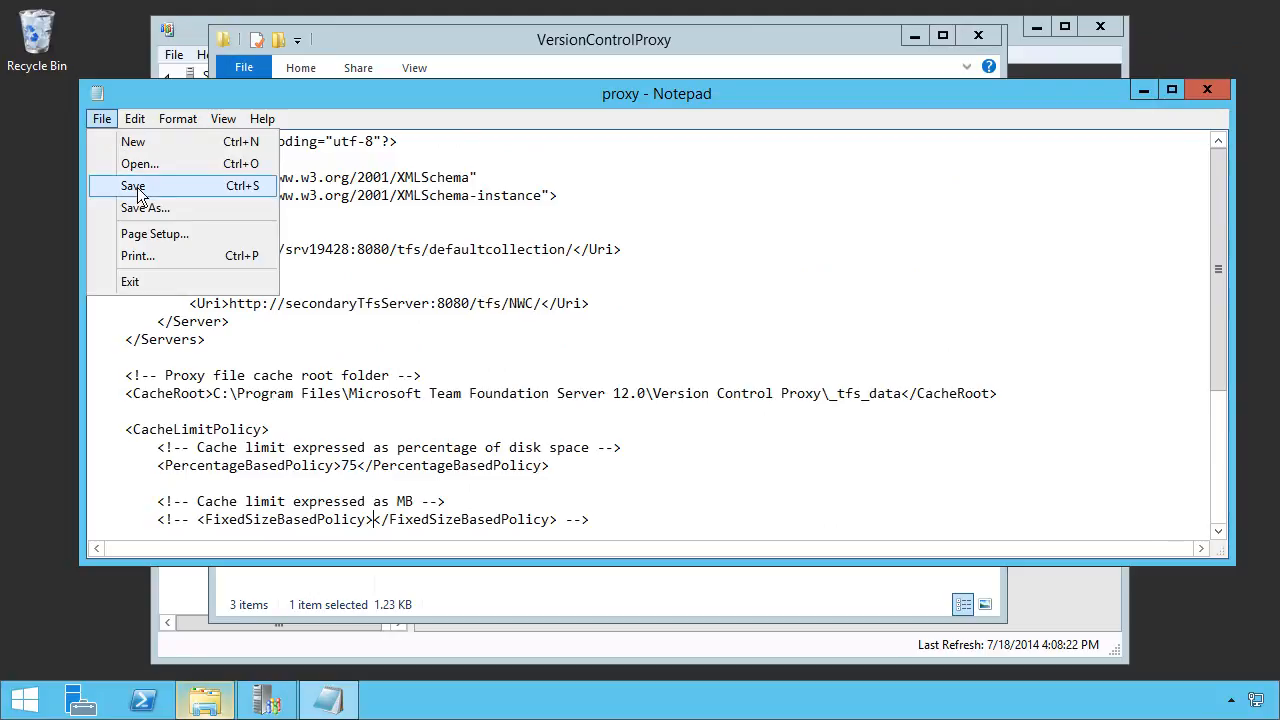
click(132, 186)
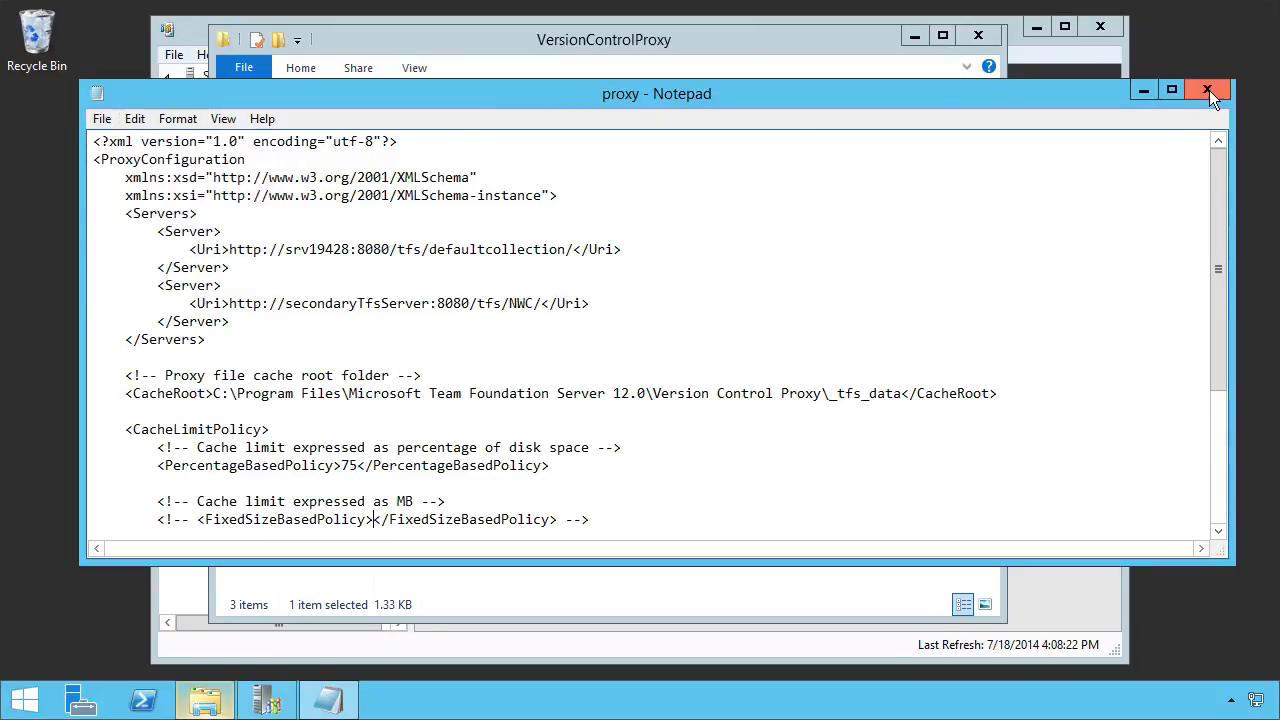
click(1208, 90)
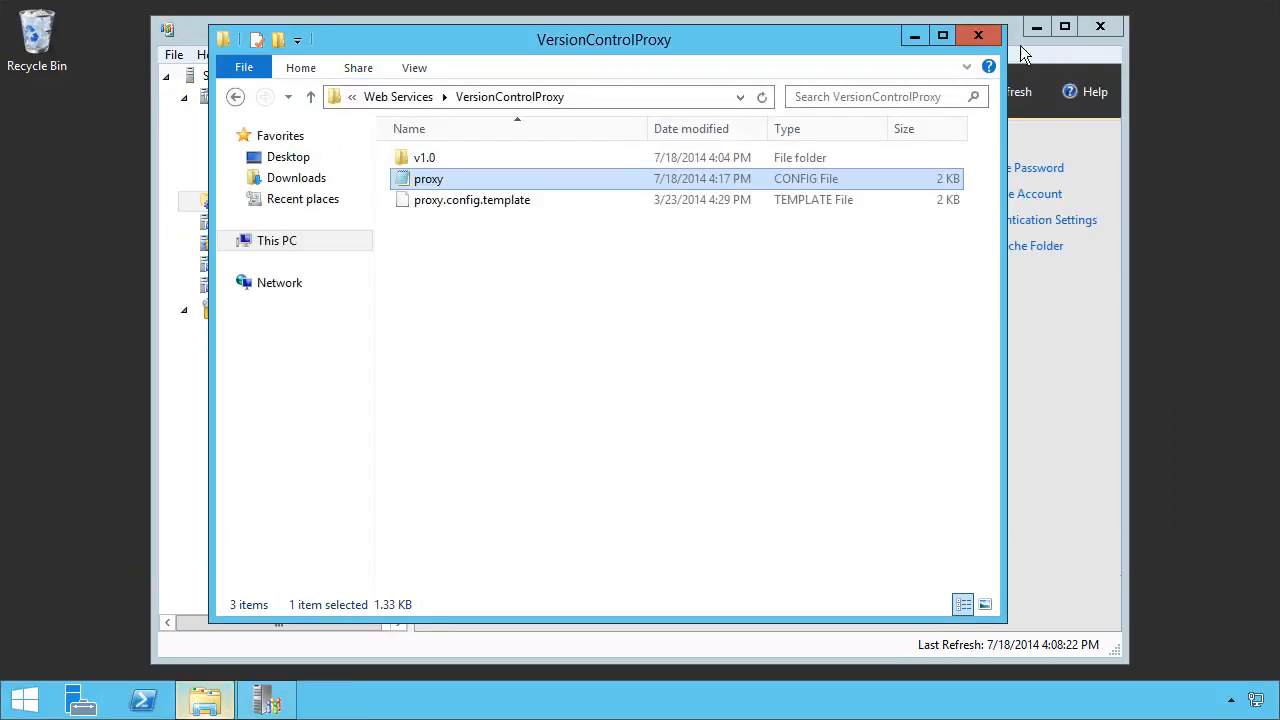